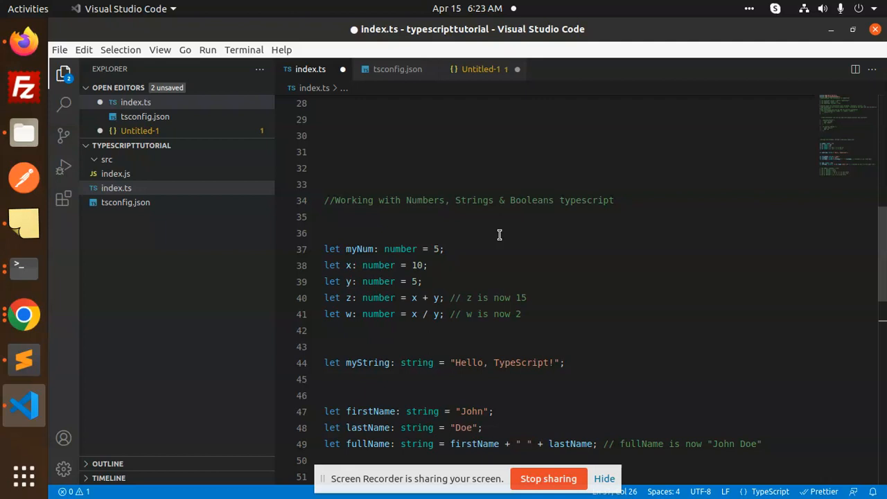
pyautogui.moveTo(400, 287)
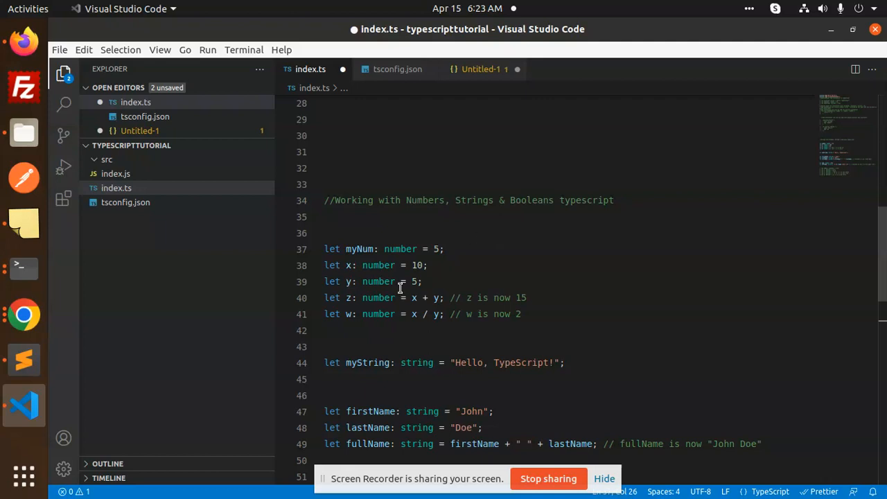
# Step: Highlight the number type annotations on the x declarations, leaving only the number examples active
pyautogui.doubleClick(359, 248)
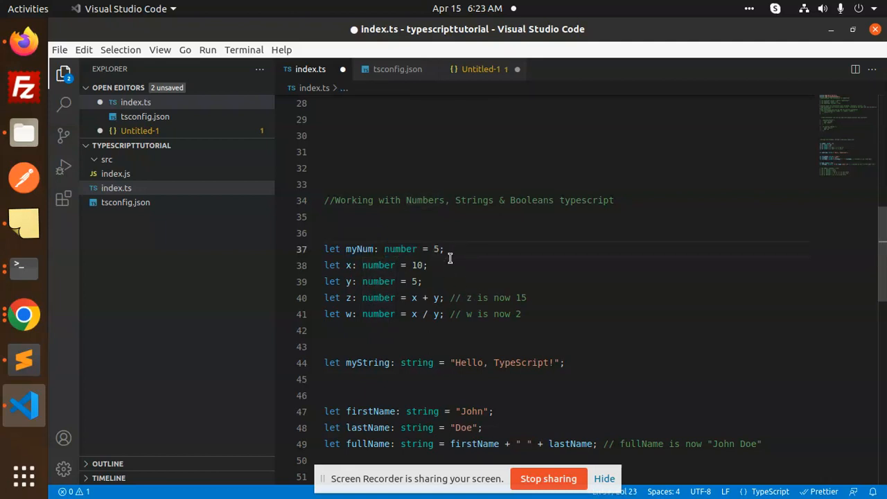
pyautogui.doubleClick(378, 265)
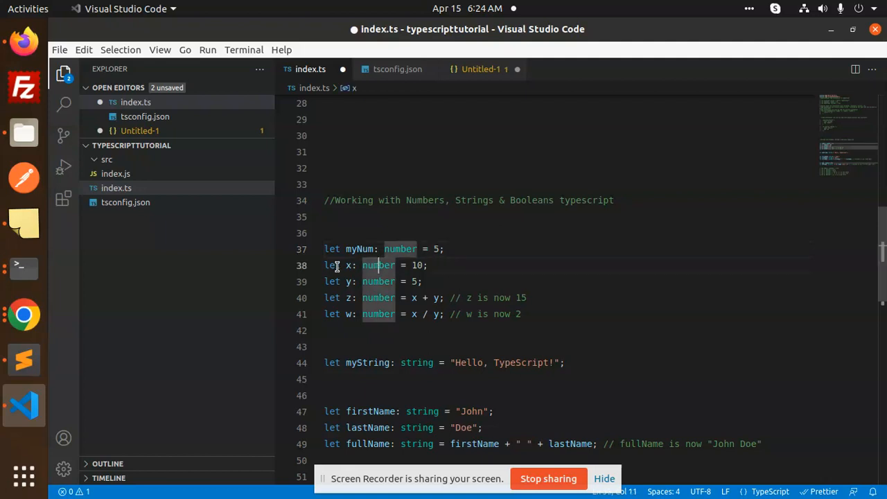
pyautogui.click(432, 282)
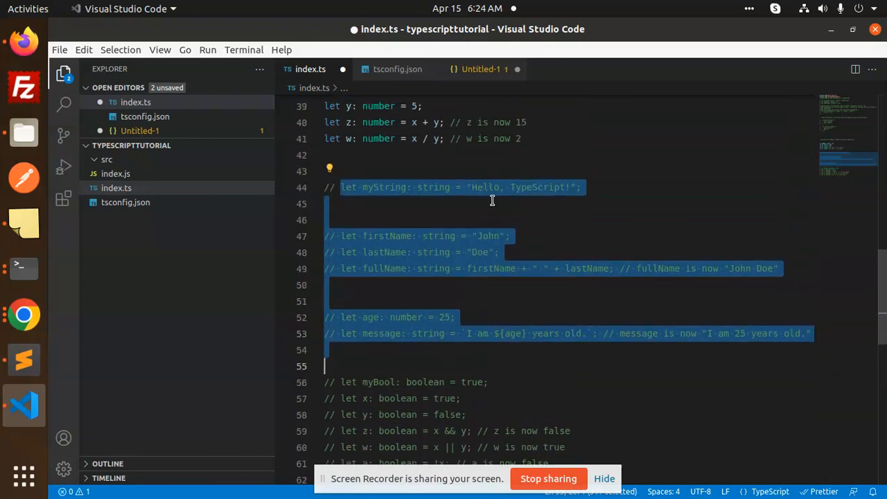
# Step: Add console.log(z) below the number declarations in index.ts
pyautogui.scroll(3)
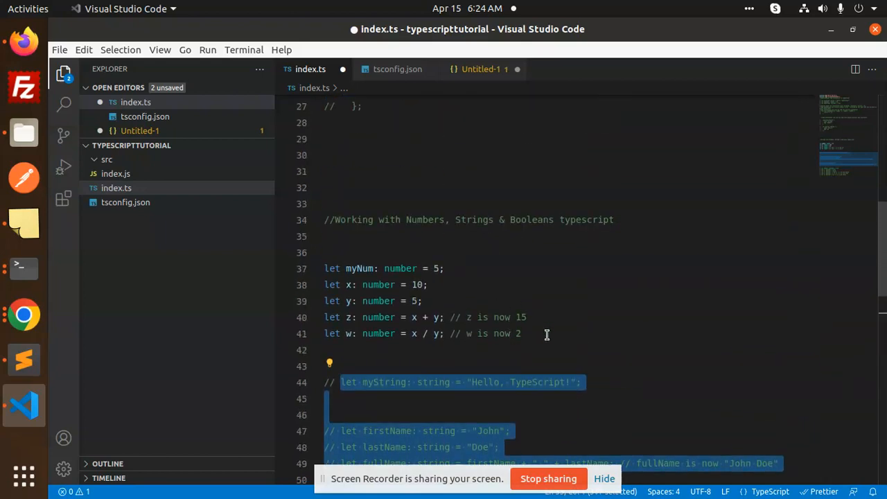
pyautogui.scroll(3)
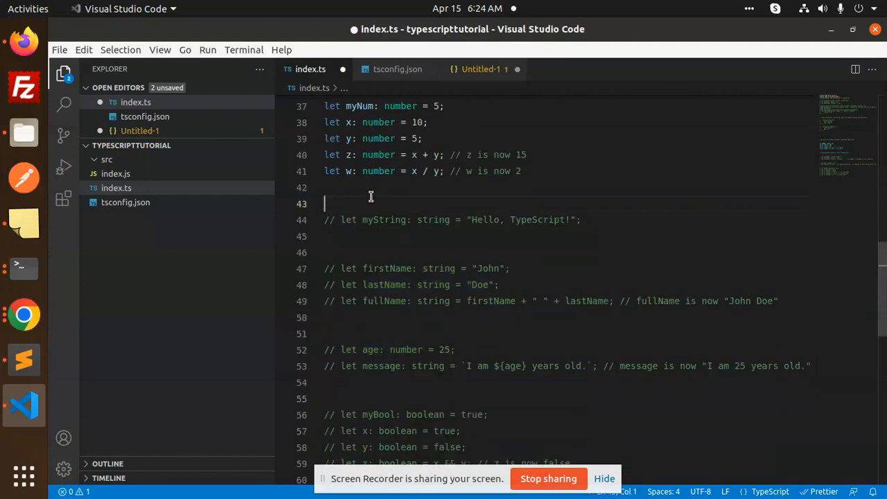
pyautogui.write('console.log();')
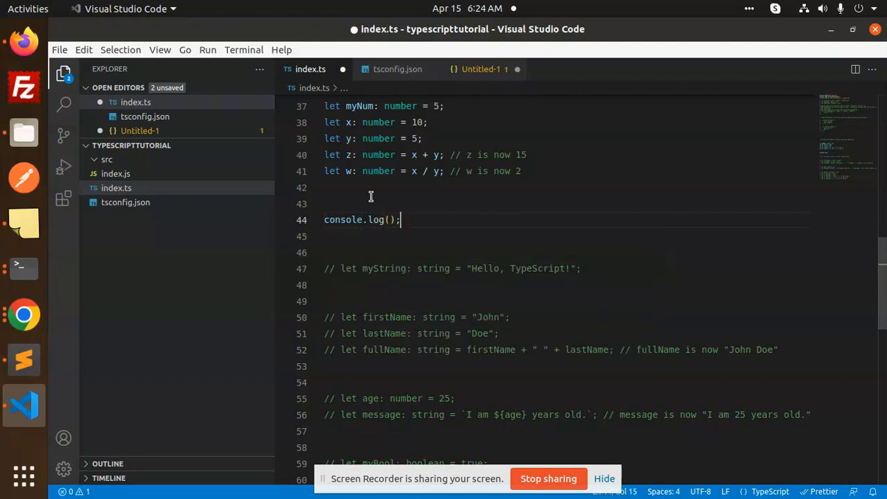
pyautogui.click(389, 220)
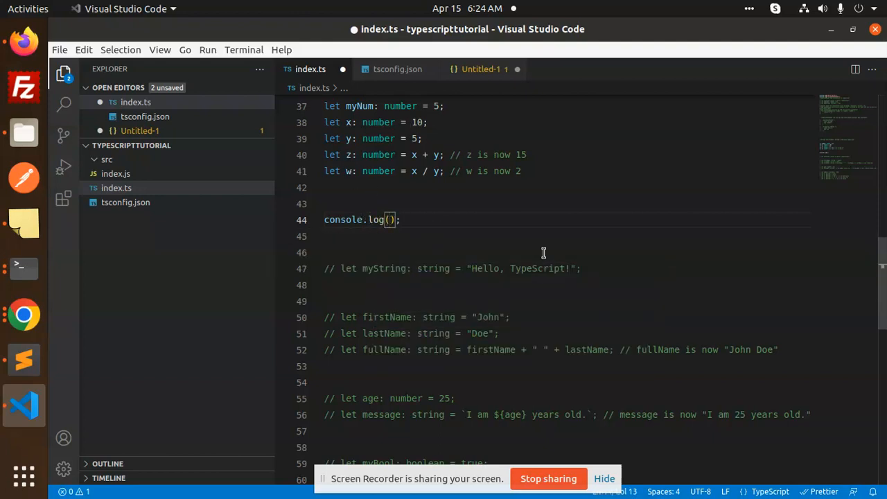
pyautogui.write('z')
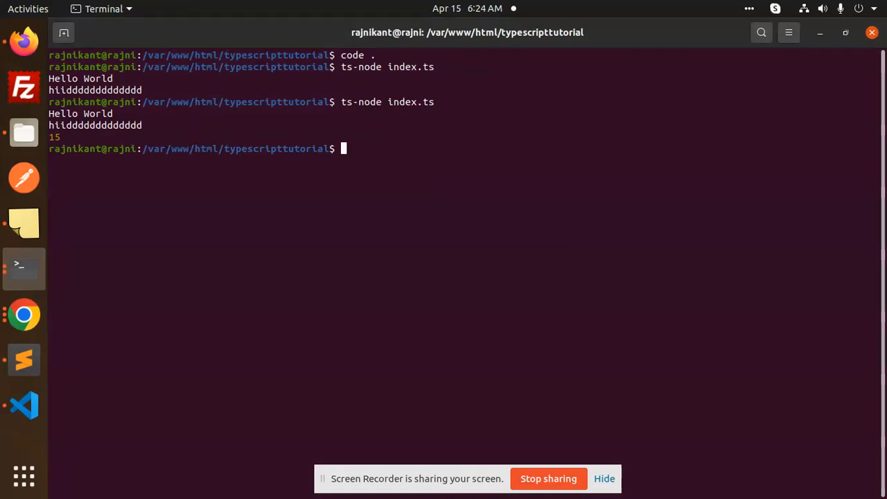
# Step: Change the call to console.log(x) and wrap x's value in quotes as '10'
pyautogui.click(24, 406)
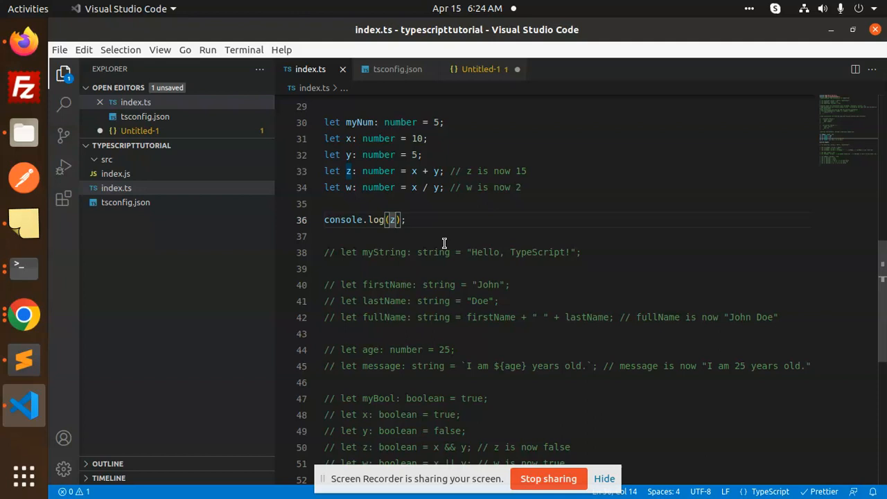
pyautogui.write('x')
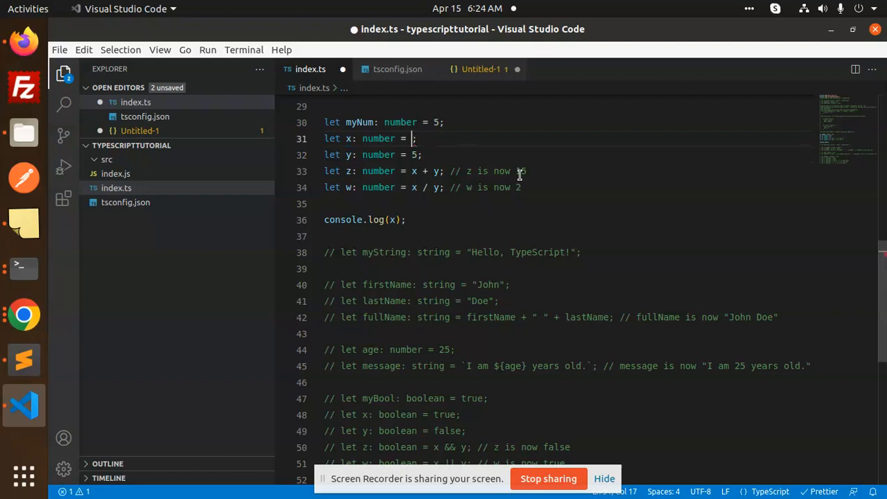
pyautogui.write('10')
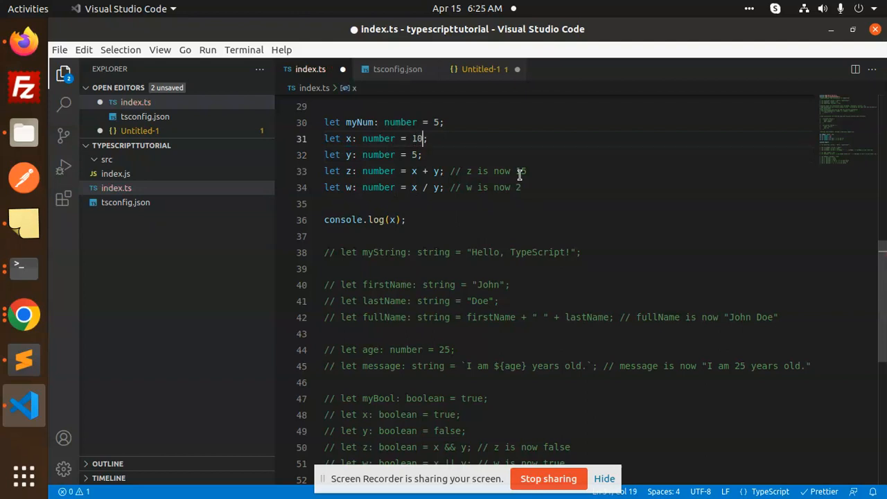
pyautogui.write("'")
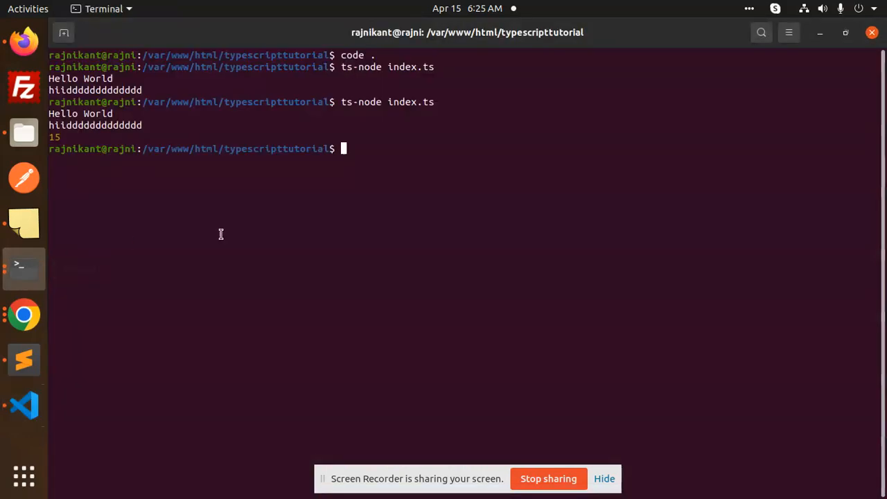
pyautogui.moveTo(404, 221)
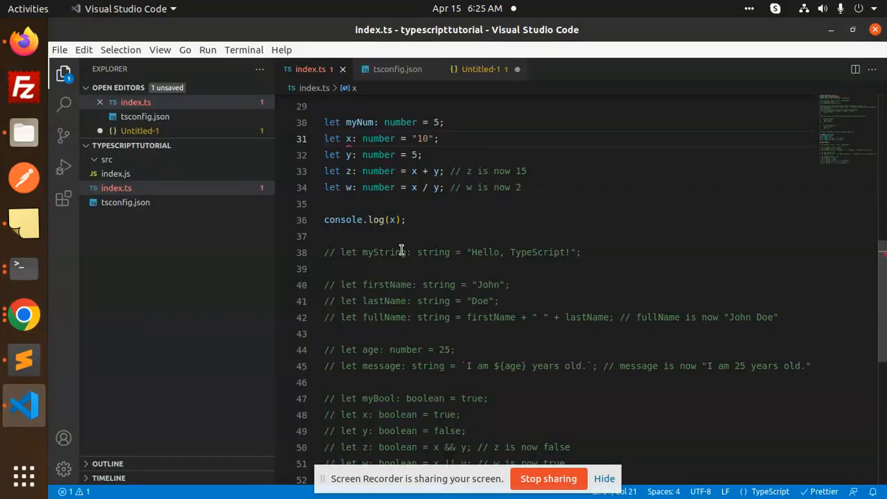
# Step: Rerun ts-node index.ts with x = '10' and inspect the TS2322 string-to-number error
pyautogui.click(24, 268)
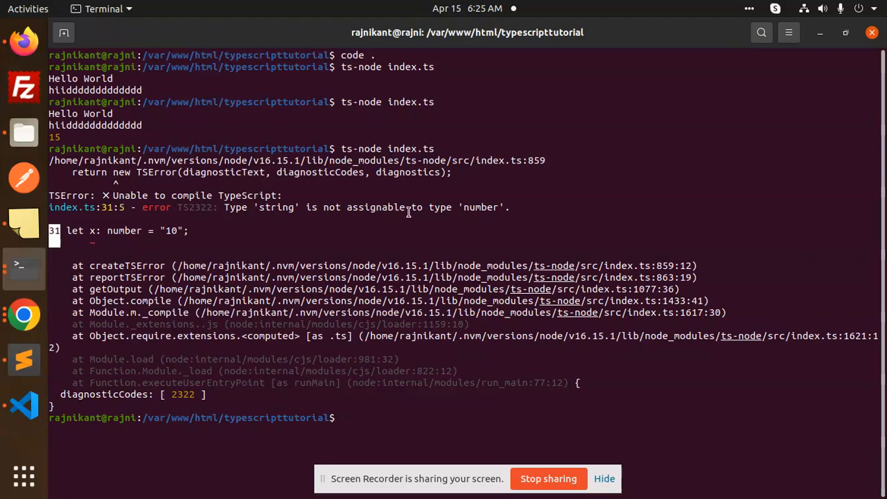
pyautogui.click(24, 406)
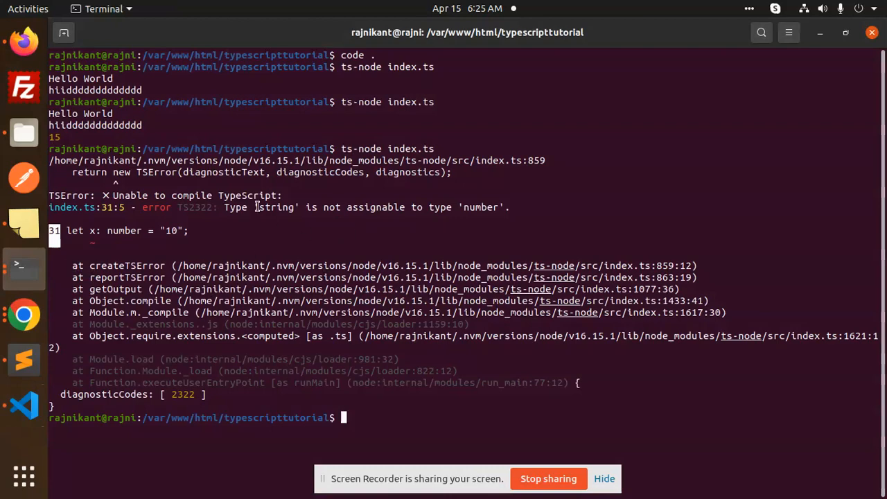
pyautogui.moveTo(408, 210)
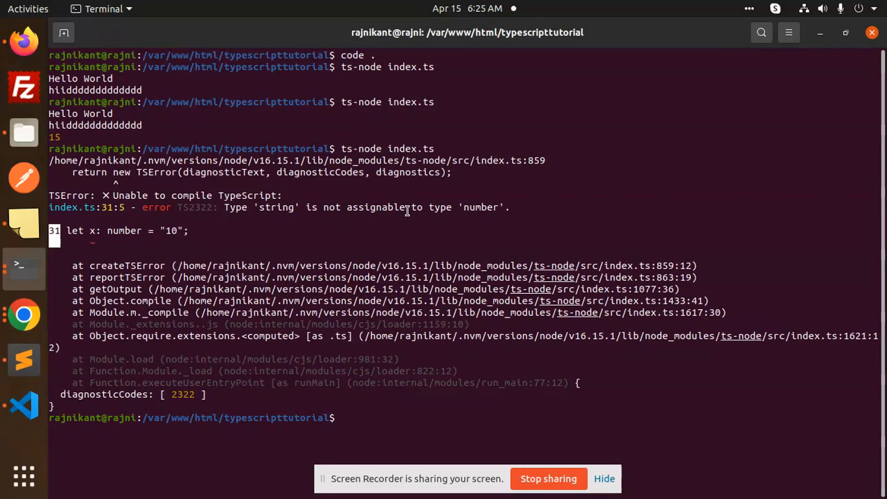
pyautogui.moveTo(24, 405)
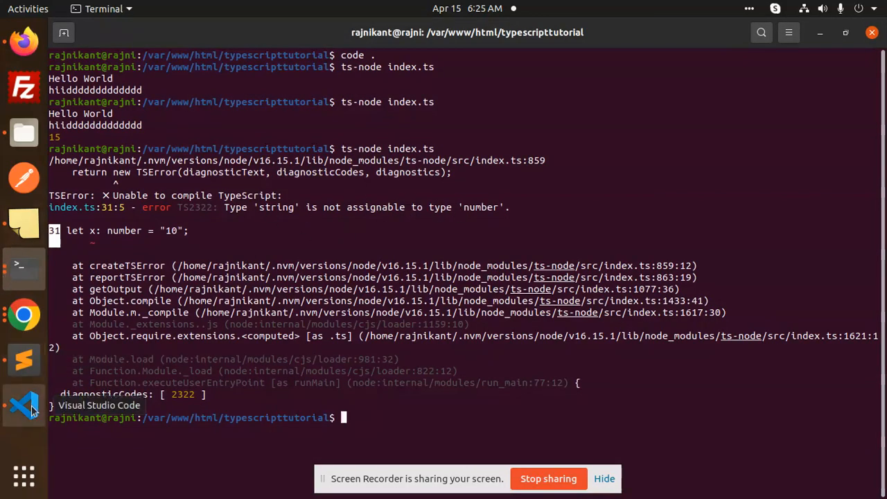
pyautogui.click(24, 408)
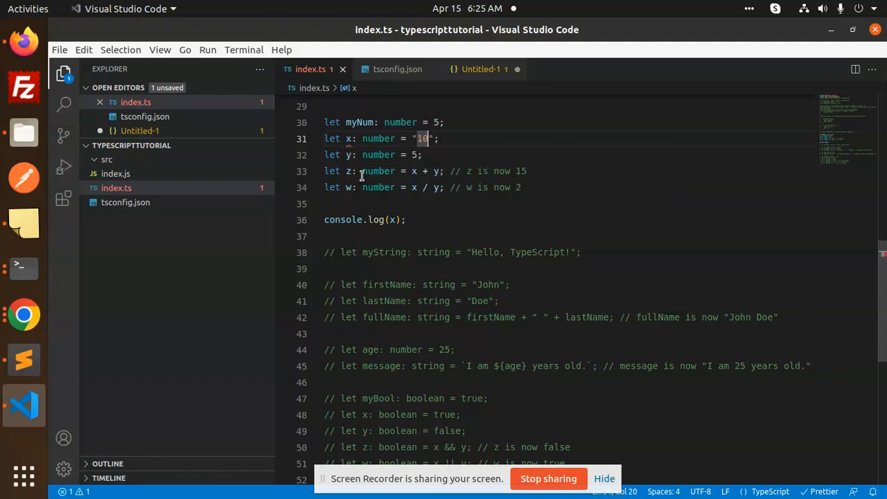
pyautogui.moveTo(348, 138)
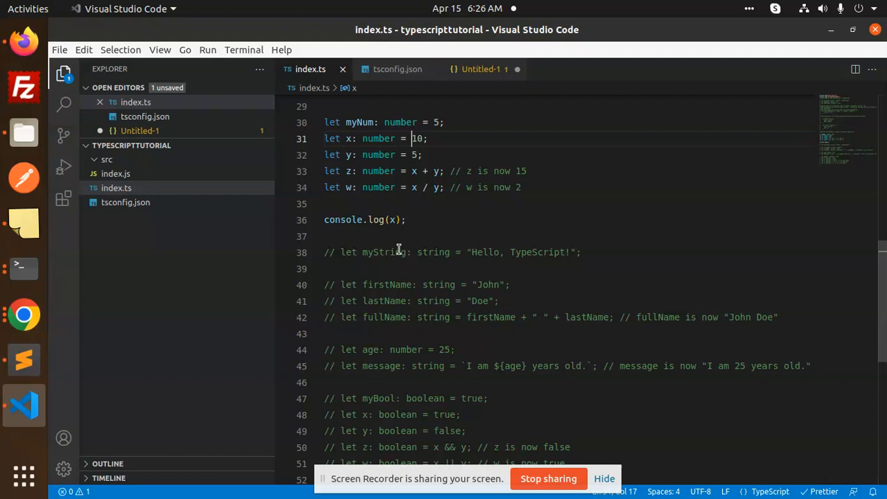
# Step: Uncomment the string declarations on lines 38–45 and restore x to the number 10
pyautogui.scroll(-3)
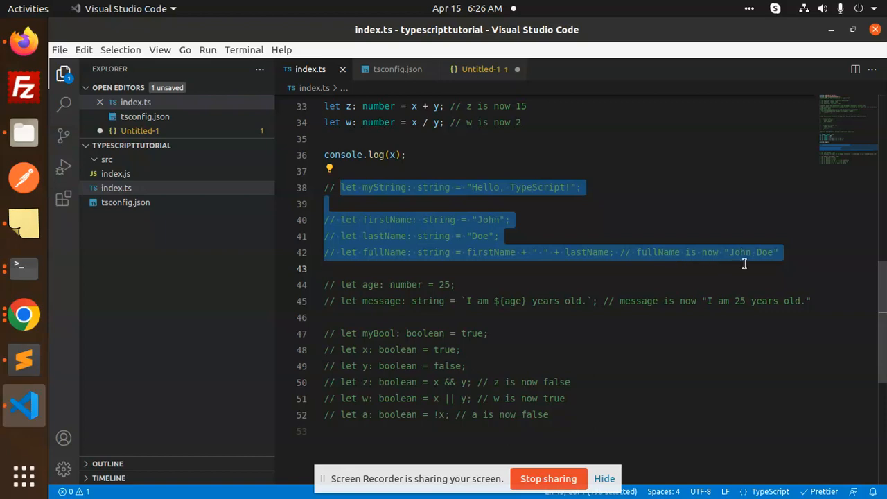
pyautogui.moveTo(745, 269); pyautogui.dragTo(735, 308)
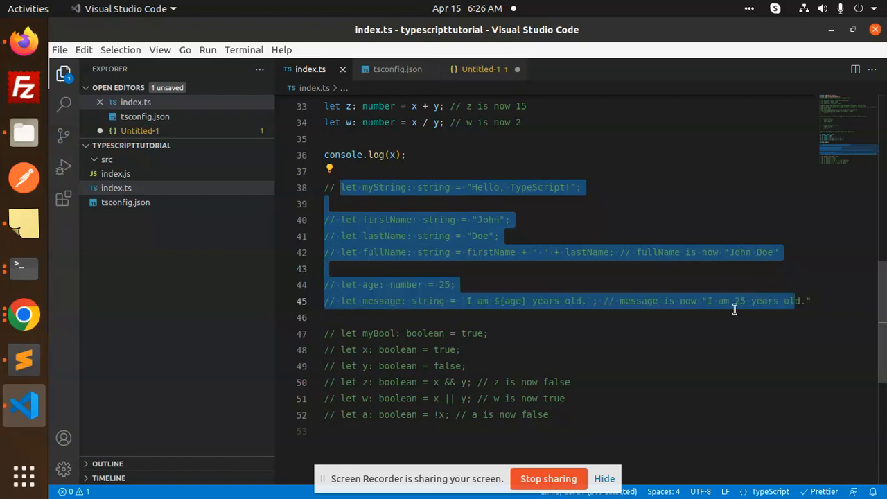
pyautogui.press('ctrl+/')
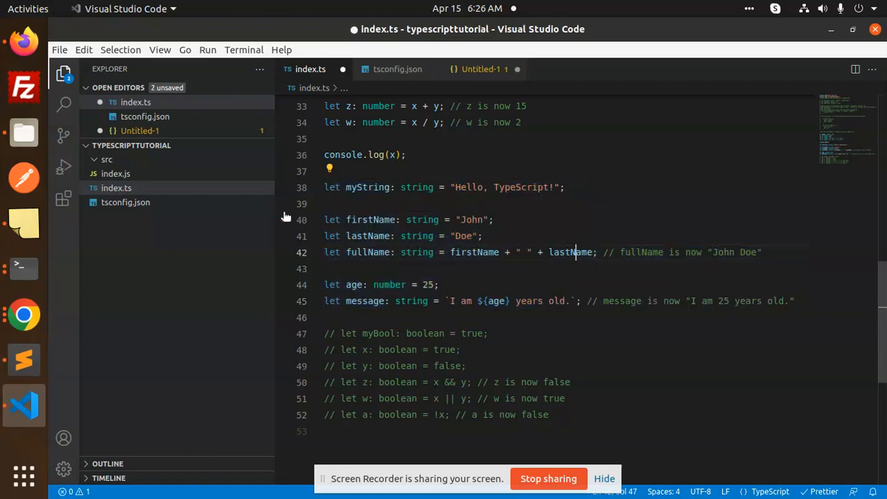
pyautogui.doubleClick(367, 187)
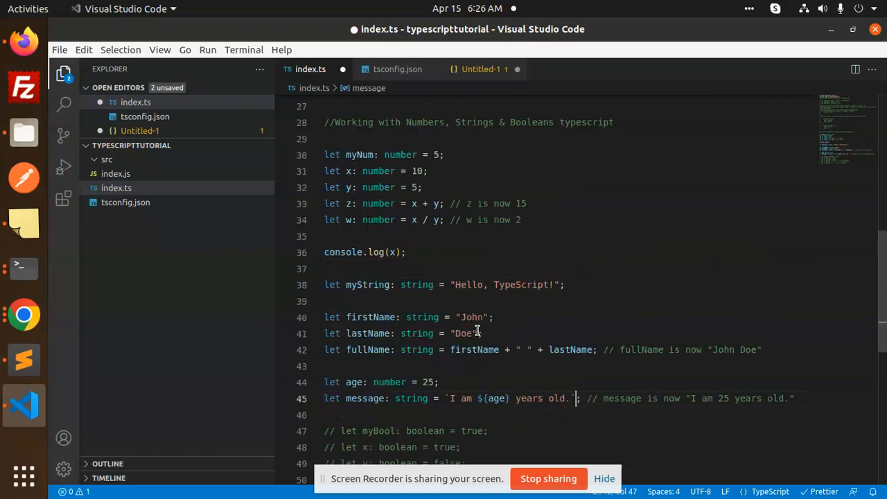
pyautogui.scroll(-3)
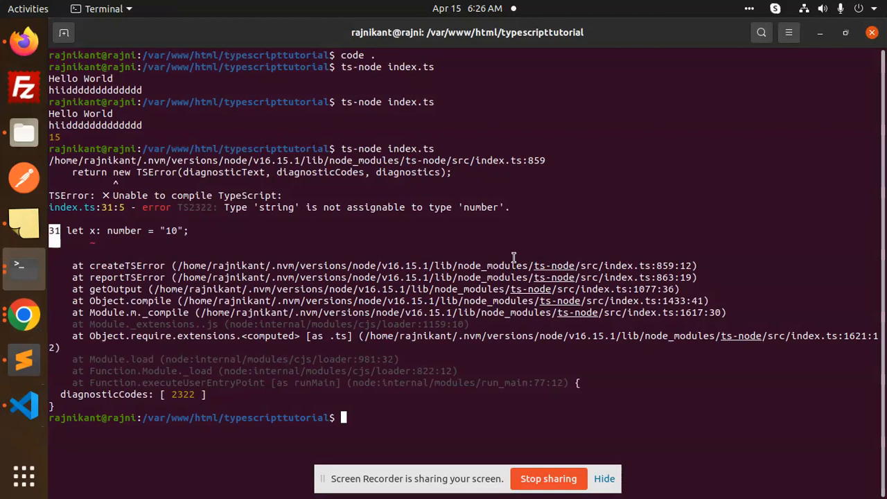
# Step: Review the TS2451 redeclaration and TS2322 number-to-boolean errors, then return to the editor
pyautogui.scroll(-3)
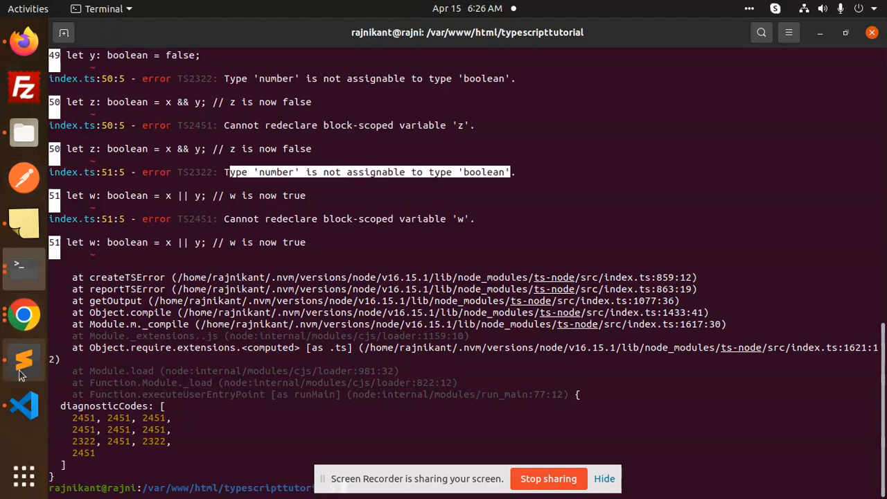
pyautogui.click(24, 405)
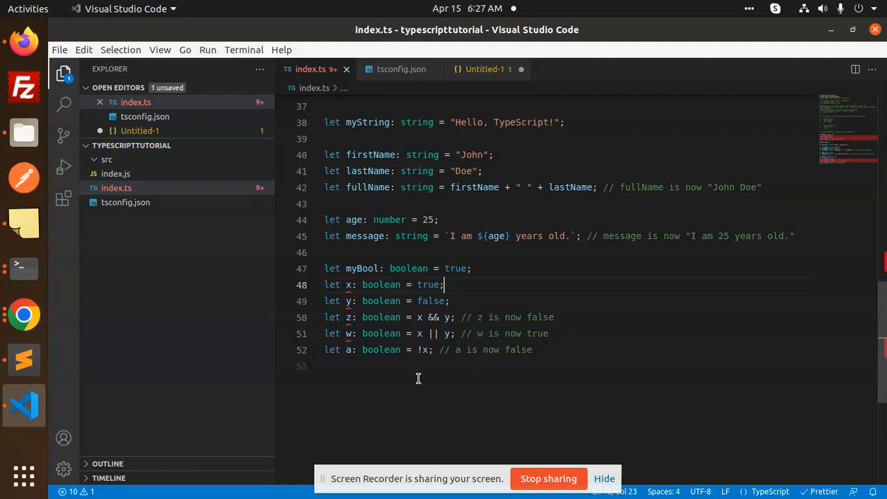
pyautogui.moveTo(406, 321)
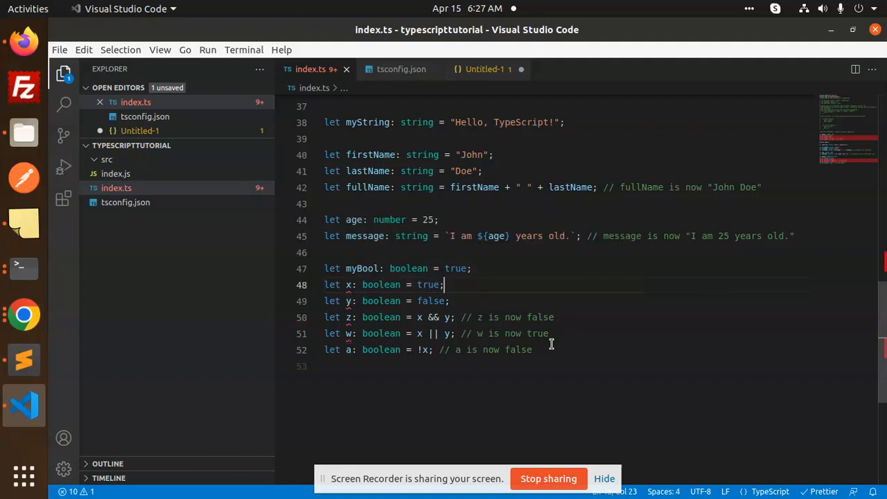
# Step: Comment out boolean lines 48–52 (x, y, z, w, a), keeping myBool active
pyautogui.moveTo(323, 285); pyautogui.dragTo(532, 351)
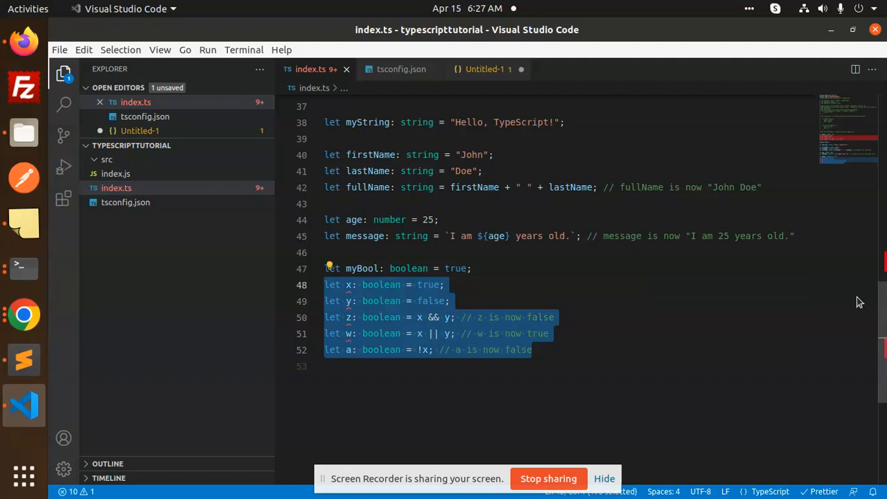
pyautogui.press('ctrl+/')
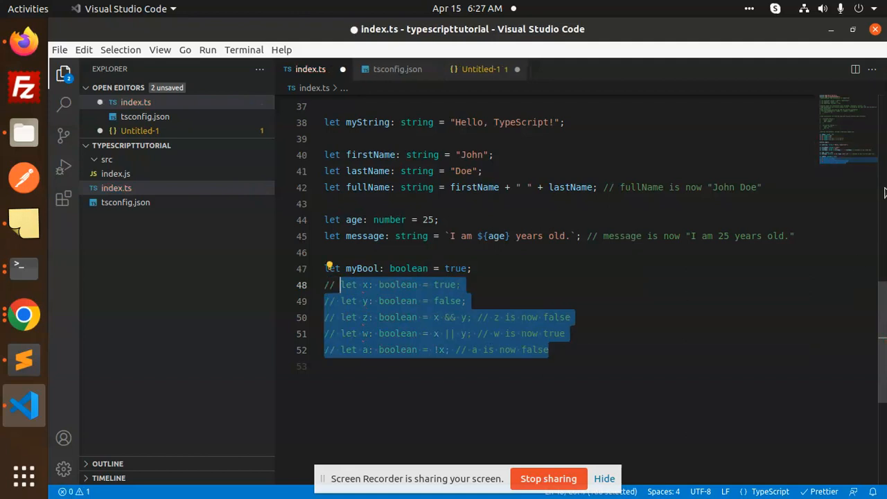
pyautogui.click(331, 285)
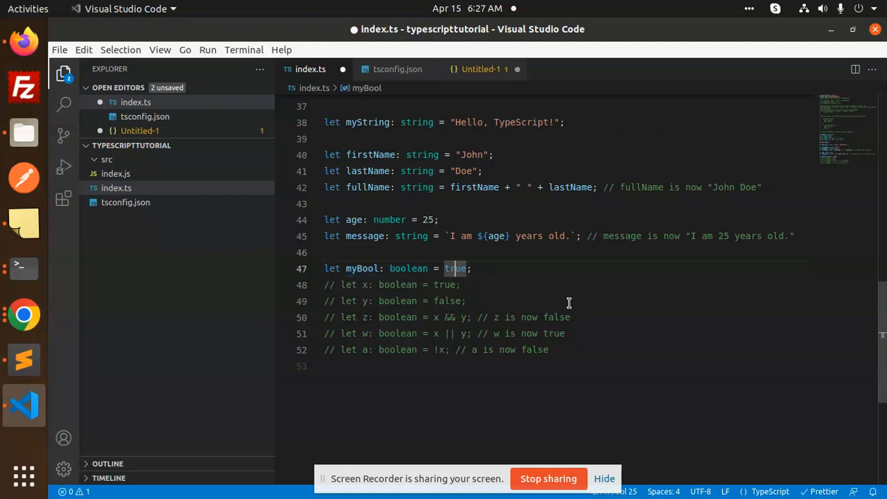
pyautogui.click(568, 301)
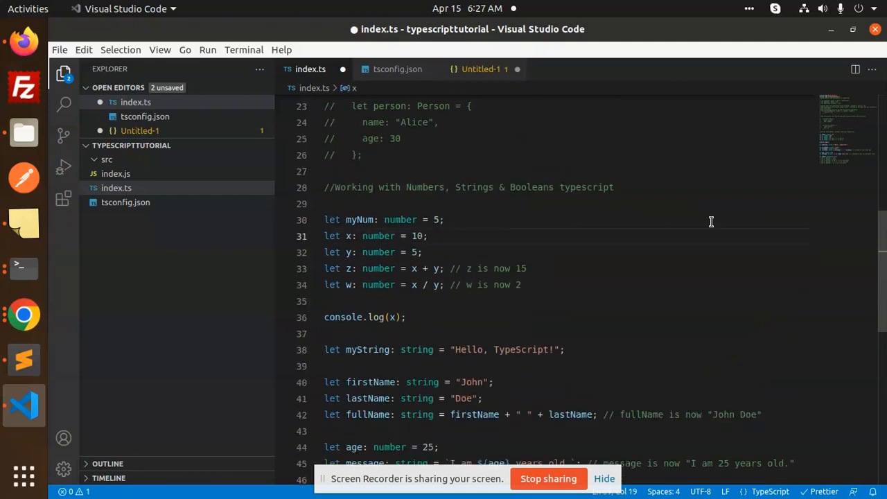
# Step: Set x on line 31 to 10.93, briefly switch to Firefox, and return to VS Code
pyautogui.write('.90')
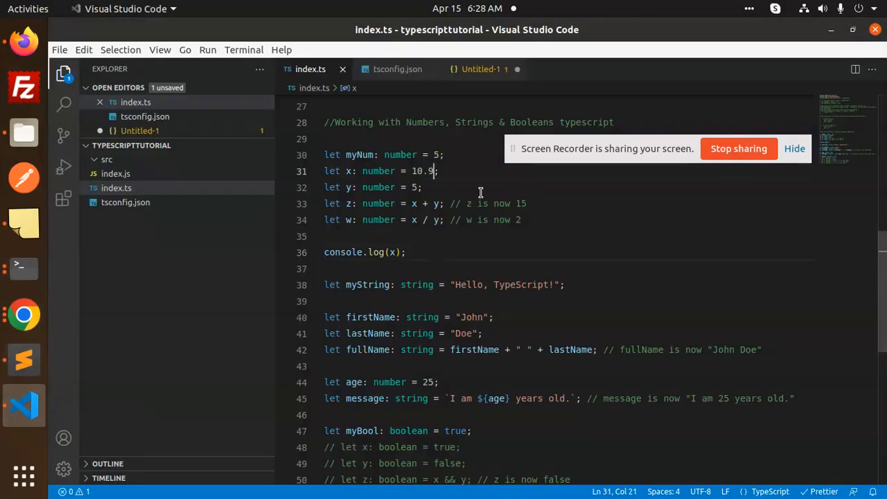
pyautogui.write('3')
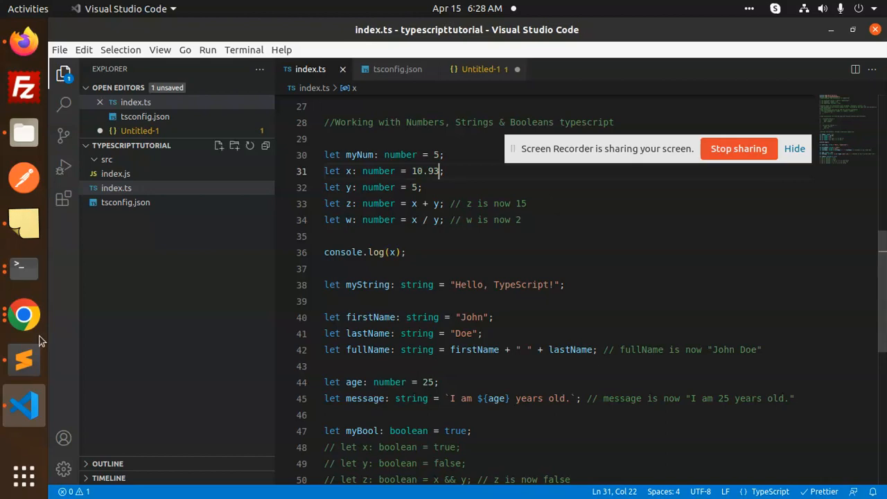
pyautogui.click(23, 267)
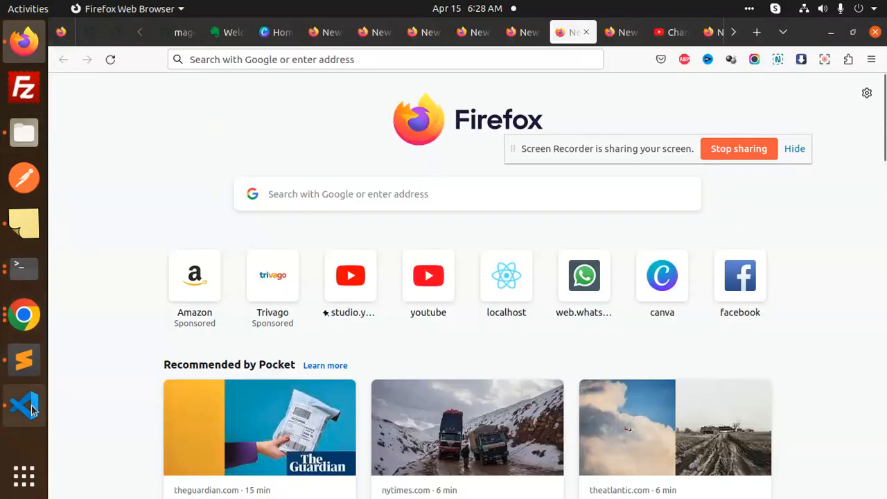
pyautogui.click(23, 405)
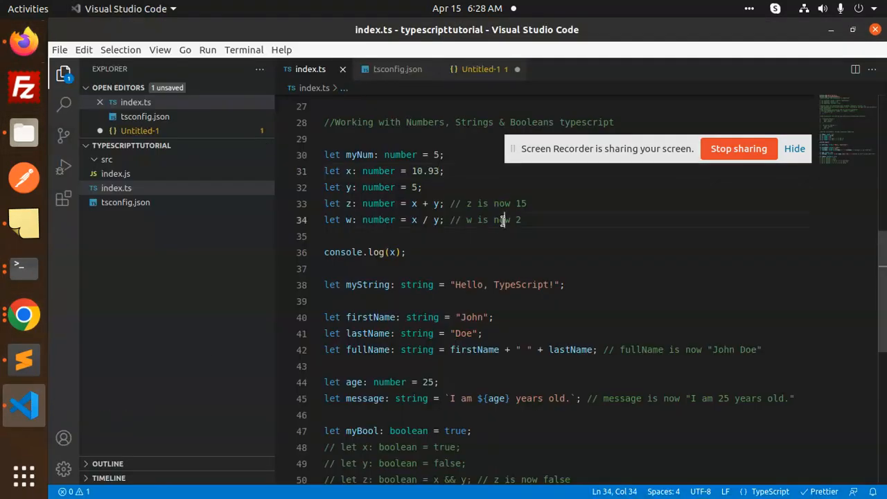